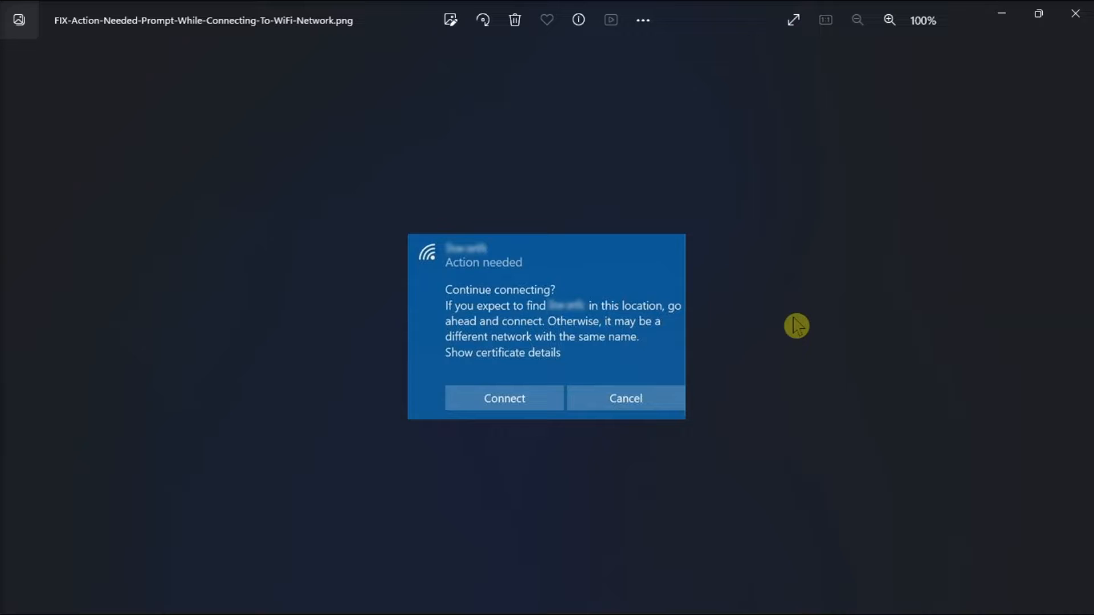
Step: Close the Wi-Fi 'Action needed' image in Photos and bring up the Local Group Policy Editor
click(458, 594)
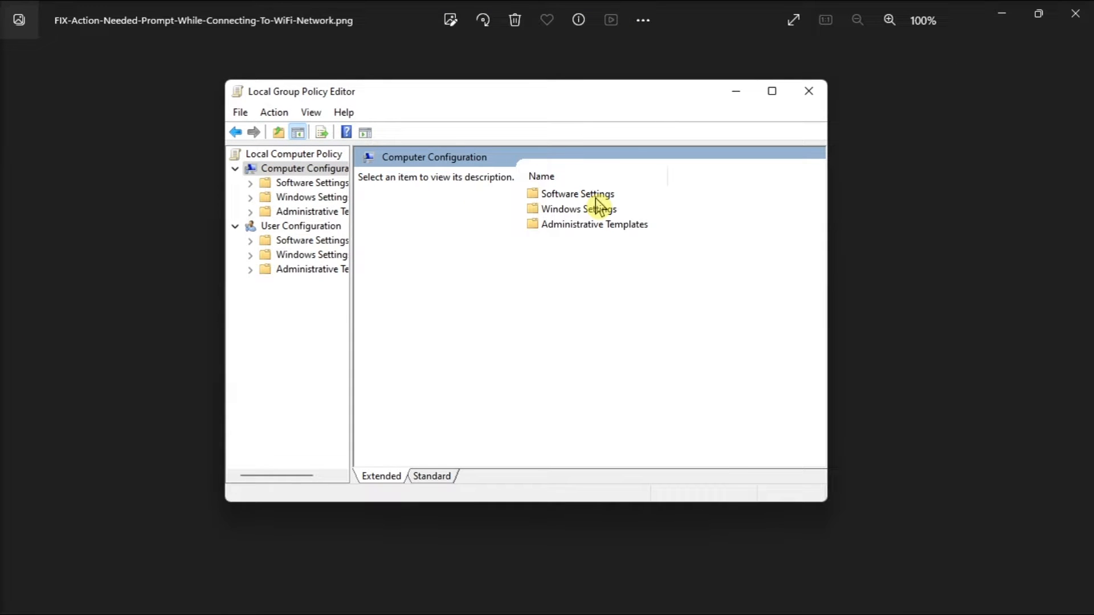
Step: Open the 'Turn off Windows Network Connectivity Status Indicator active tests' policy under System > Internet Communication settings
click(593, 224)
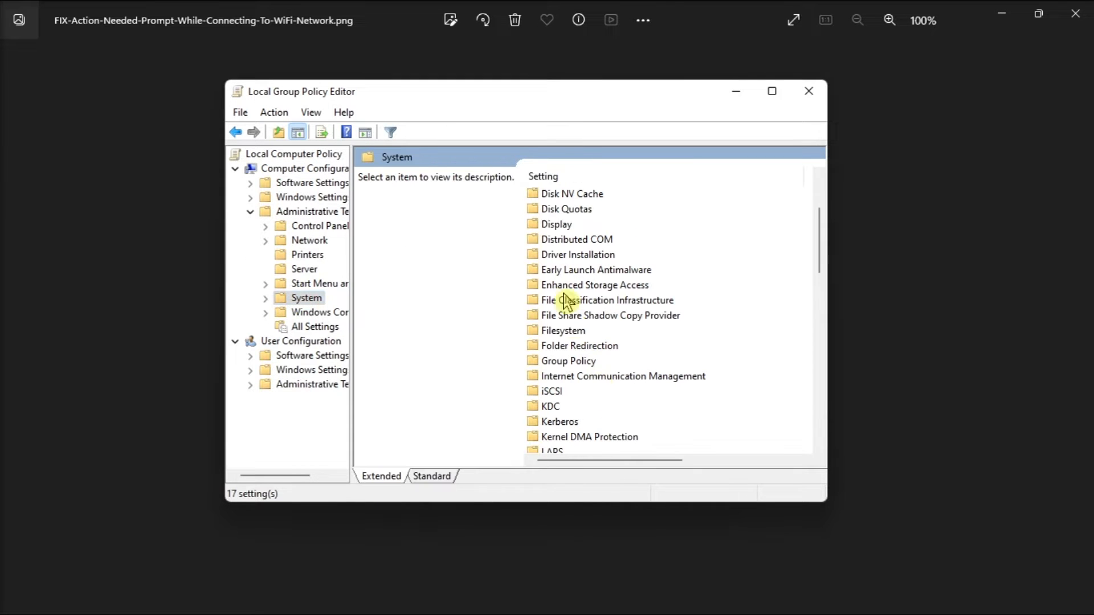
click(622, 375)
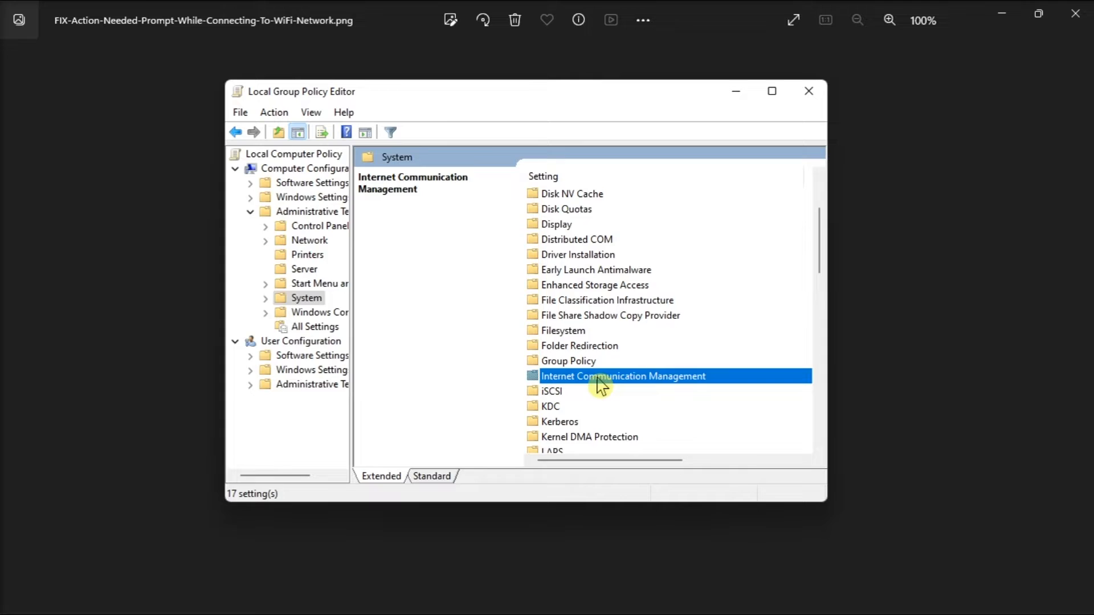
double_click(622, 376)
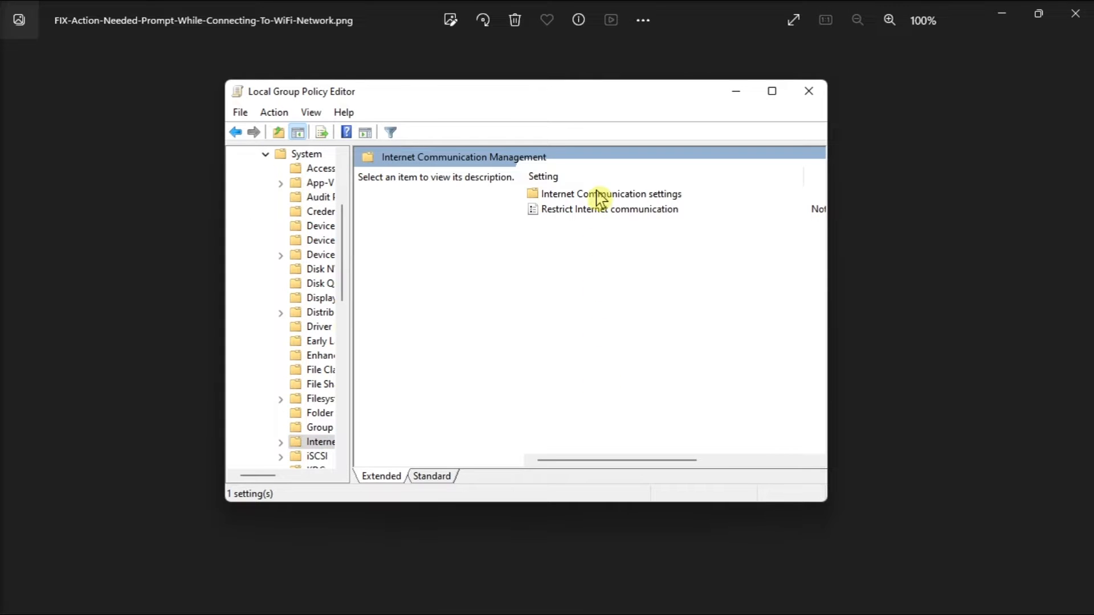
double_click(610, 194)
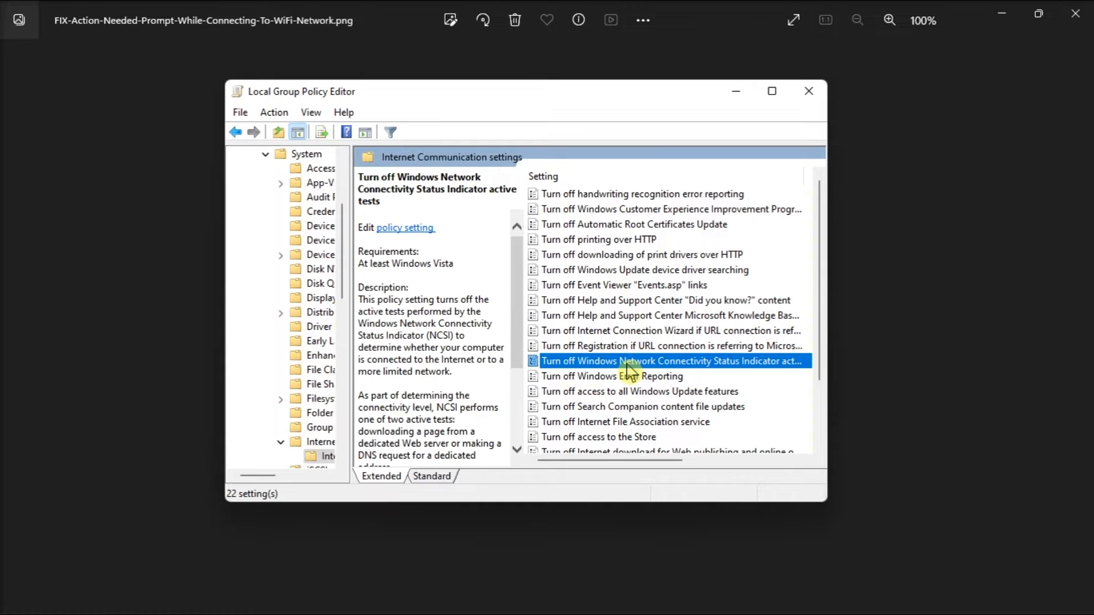
double_click(670, 360)
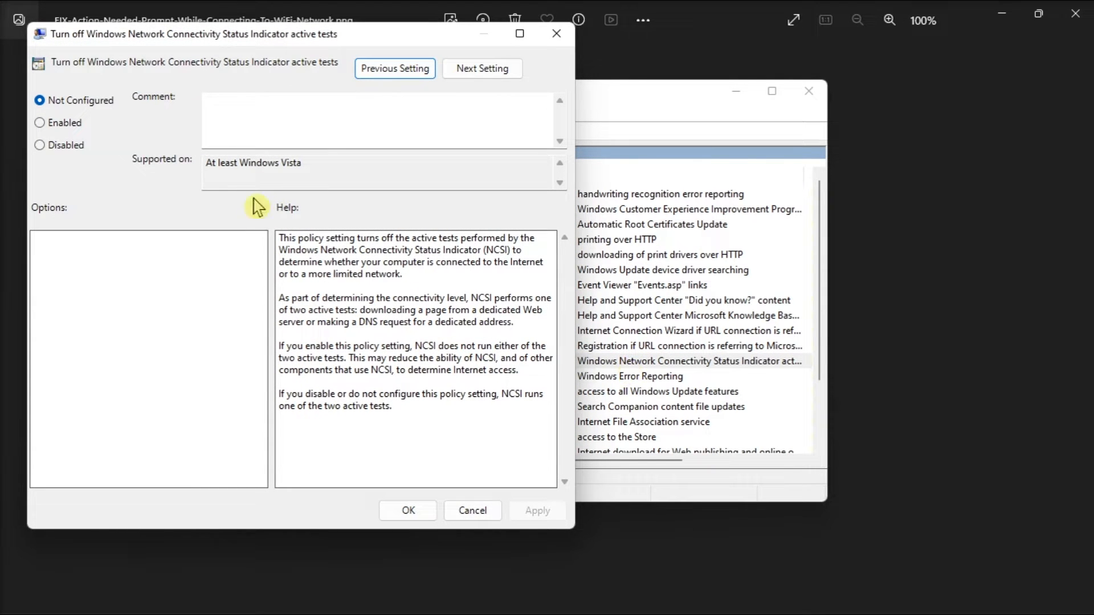
click(40, 123)
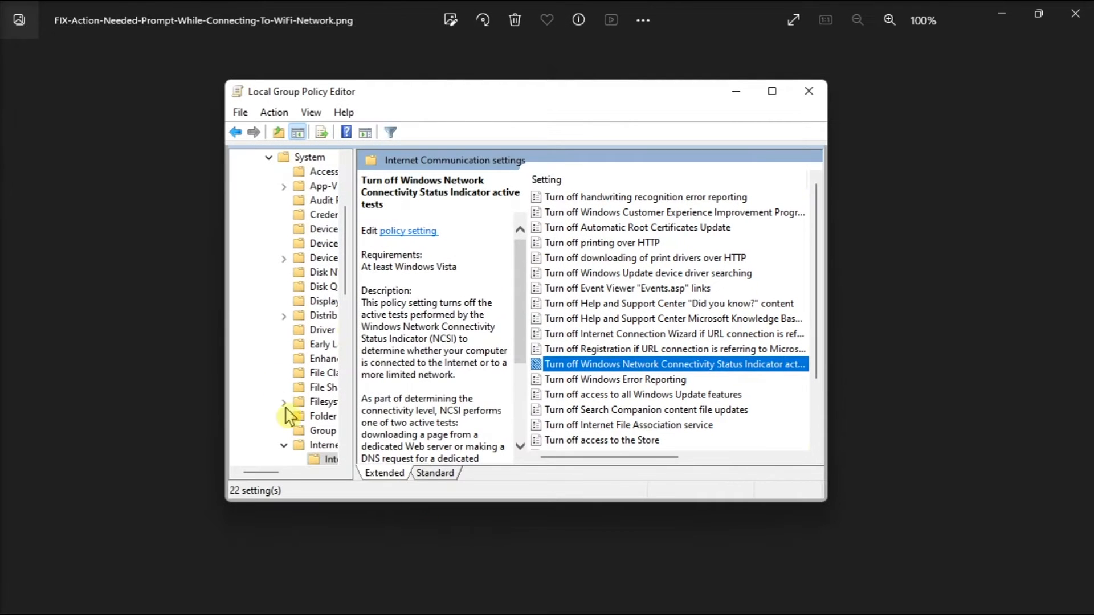
Step: Open the Specify passive polling policy under Network > Network Connectivity Status Indicator
click(315, 172)
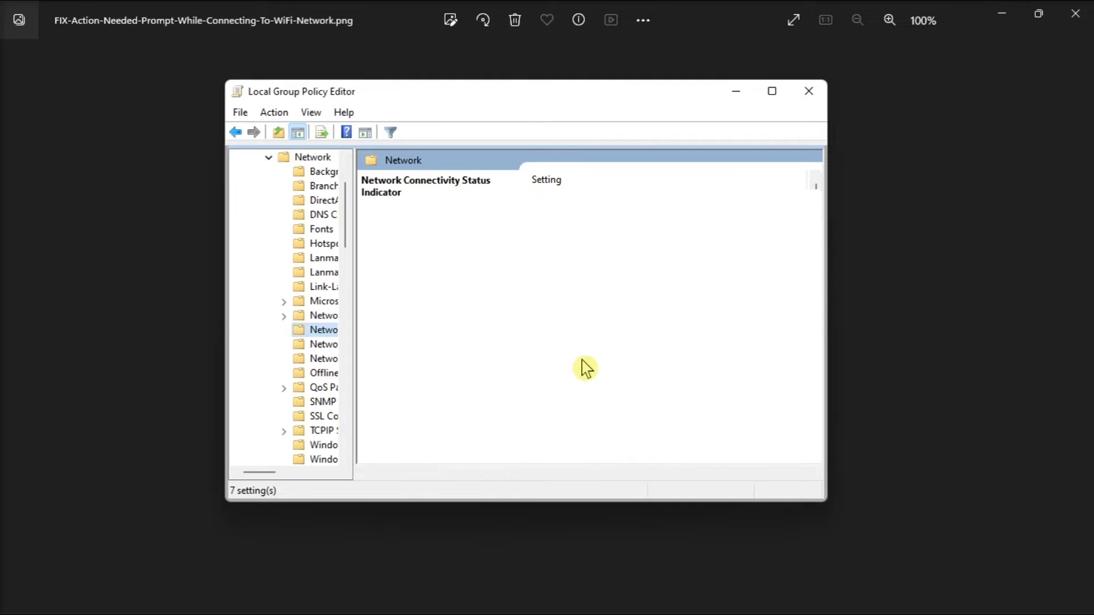
click(592, 289)
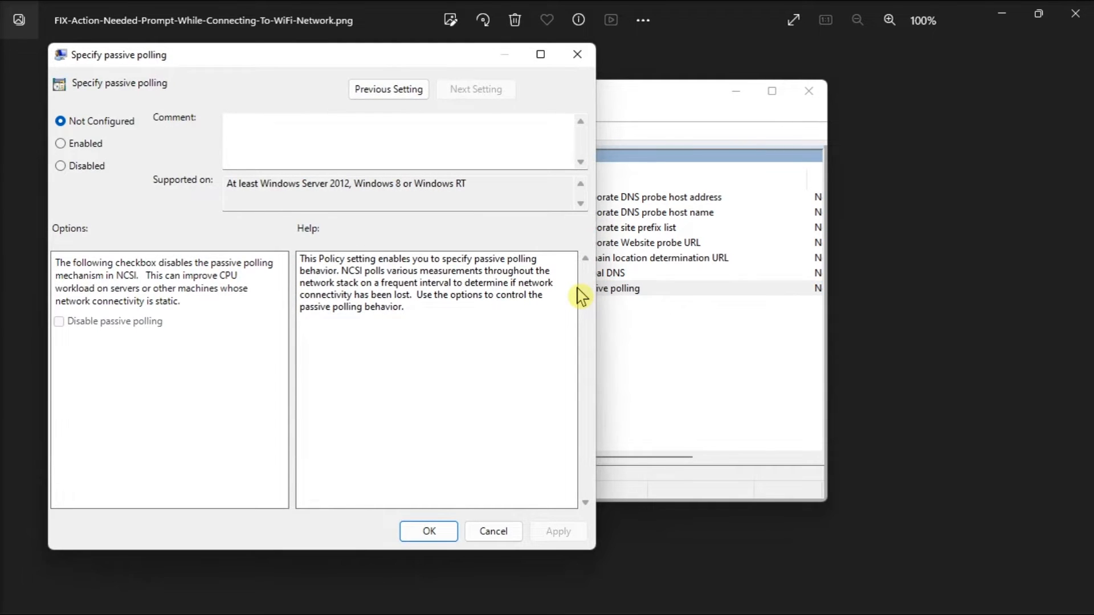
click(60, 143)
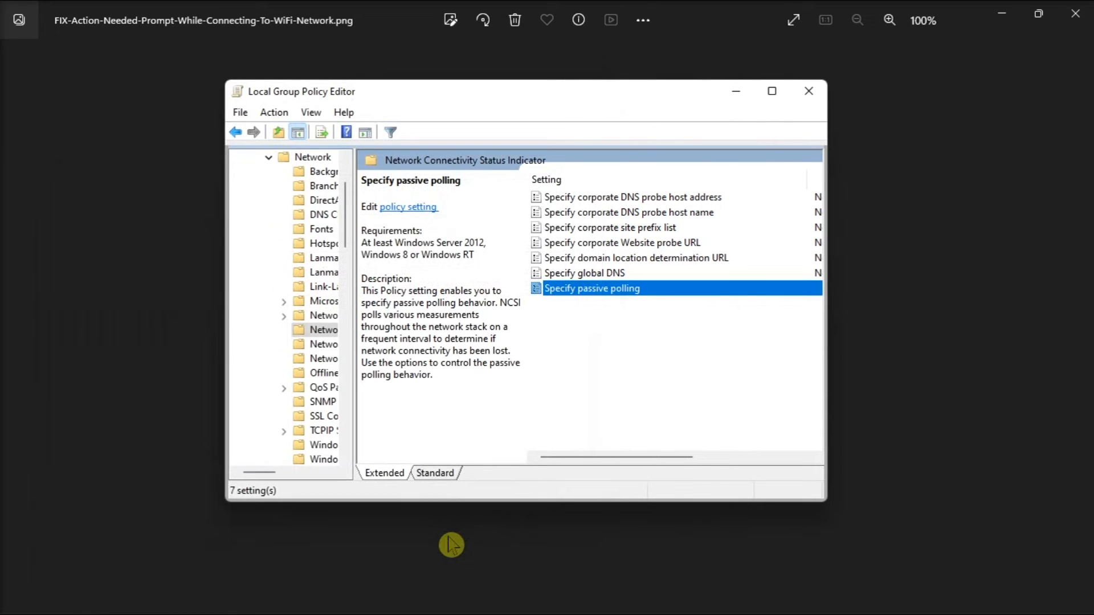
double_click(590, 288)
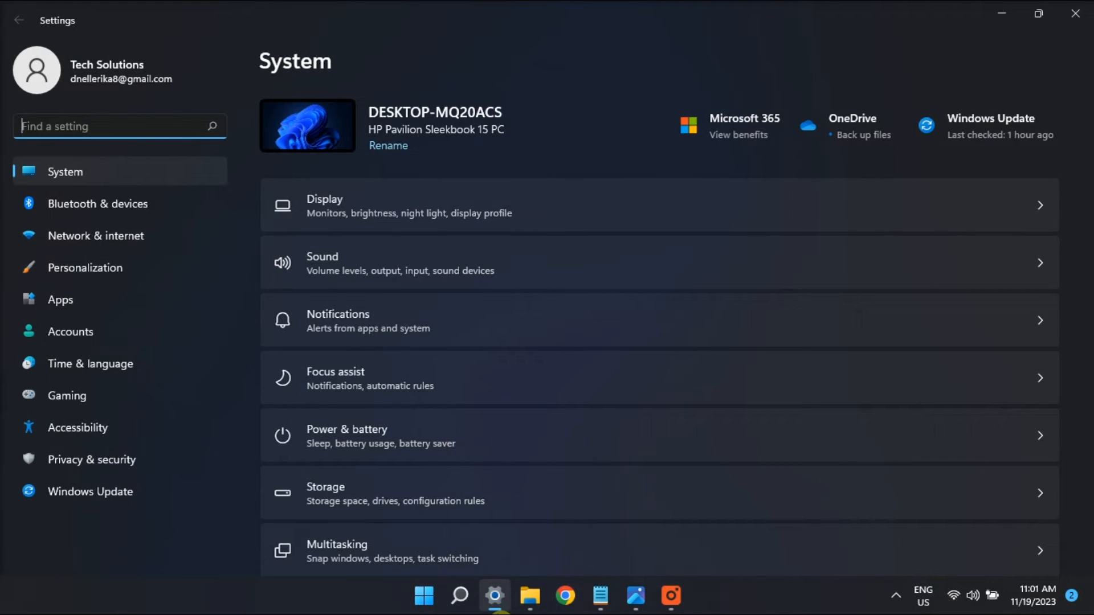
Step: Scroll the Troubleshoot page and open Other troubleshooters, showing Internet Connections
scroll(down, 3)
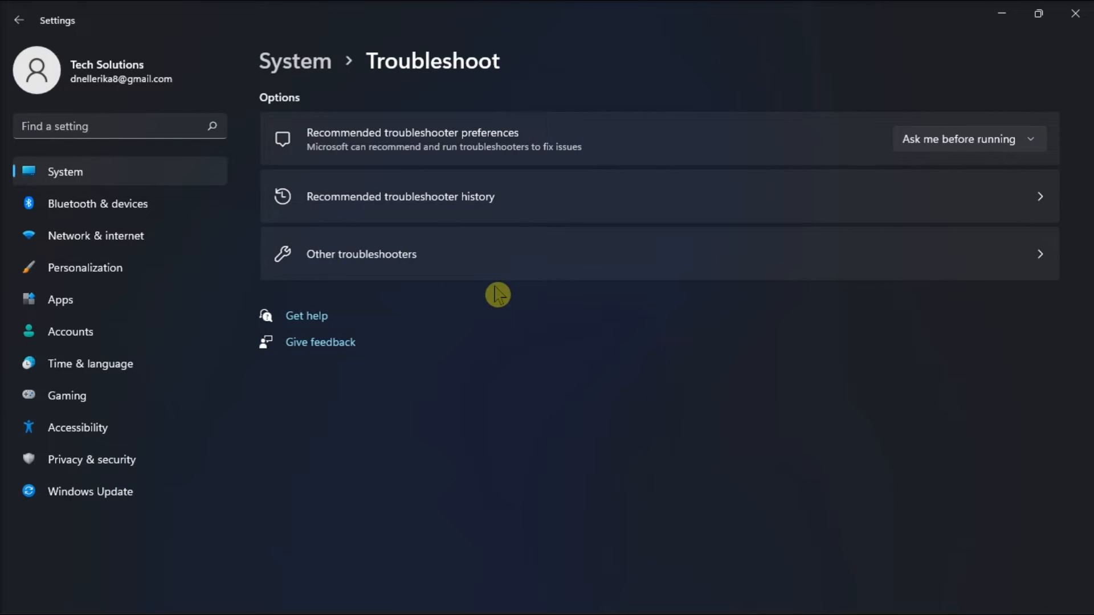
click(361, 254)
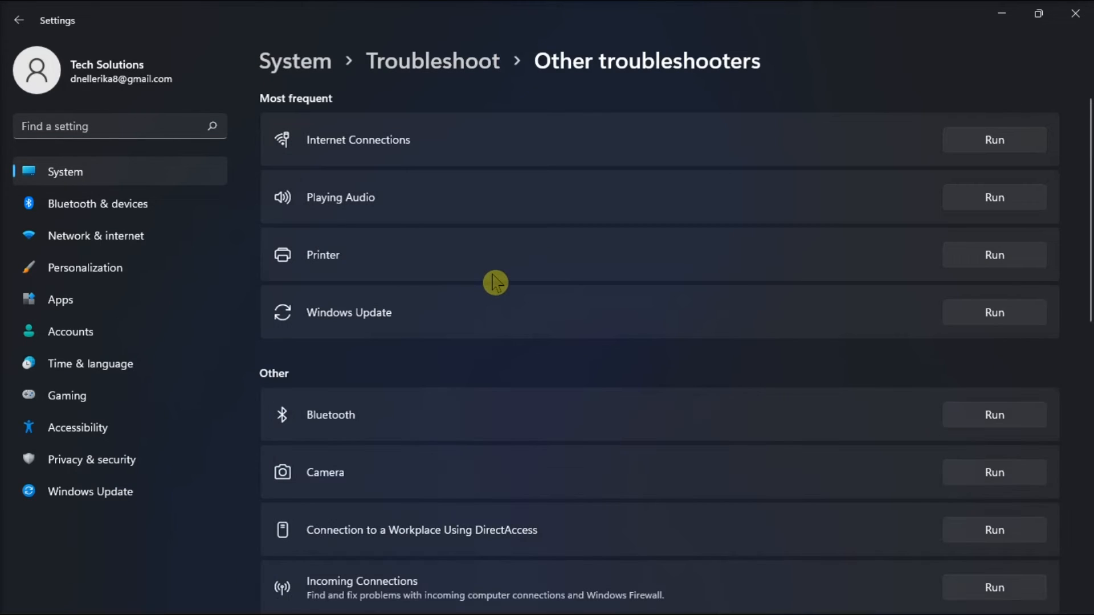
mouse_move(721, 118)
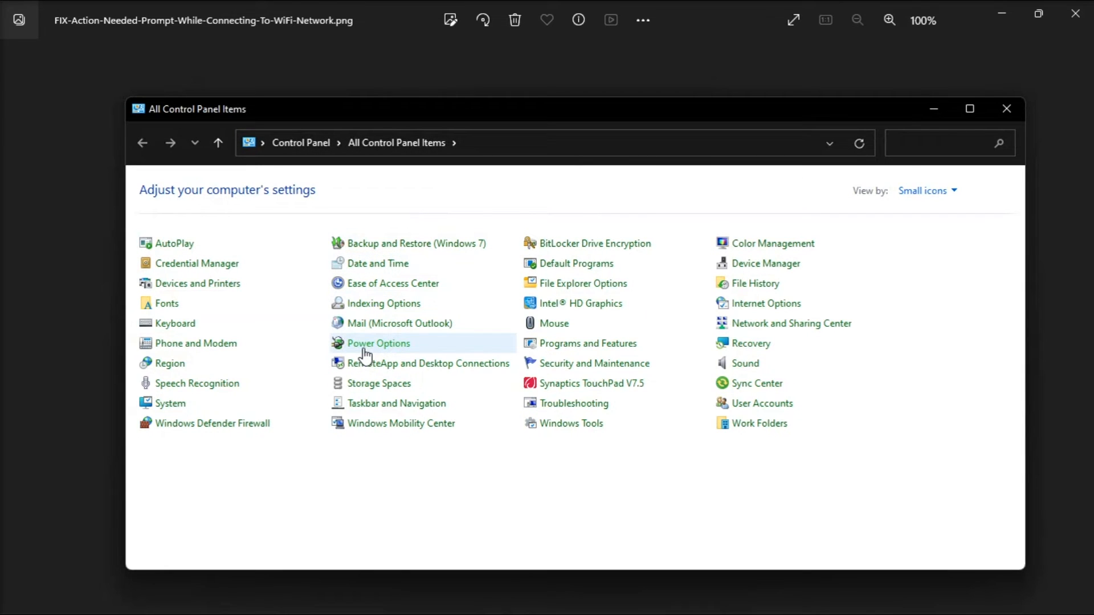
Step: Open Power Options' power button settings and unlock the currently unavailable shutdown settings
click(378, 343)
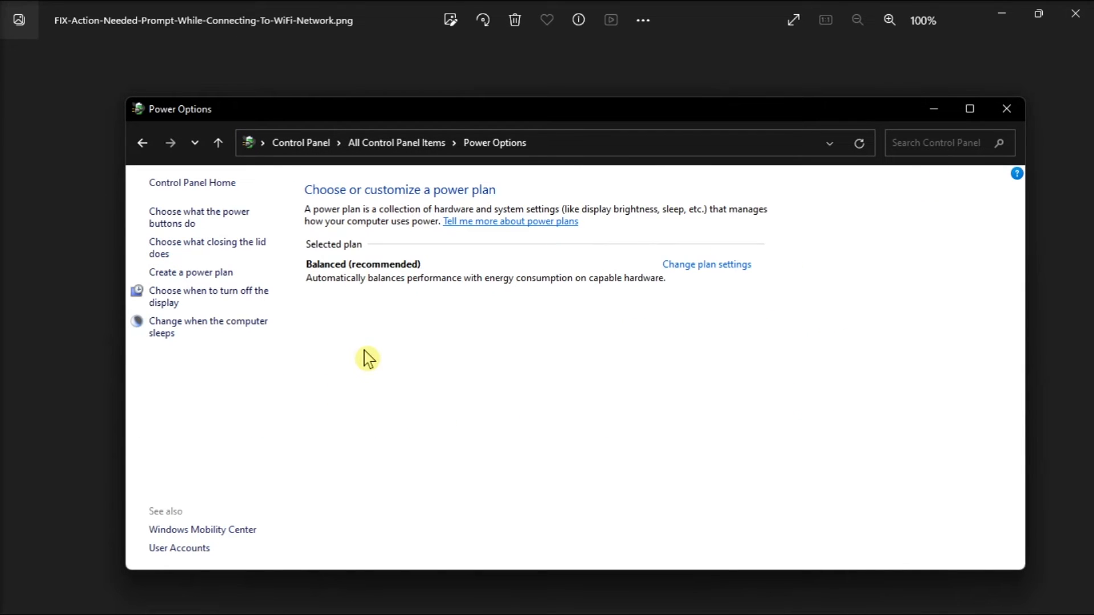
click(199, 217)
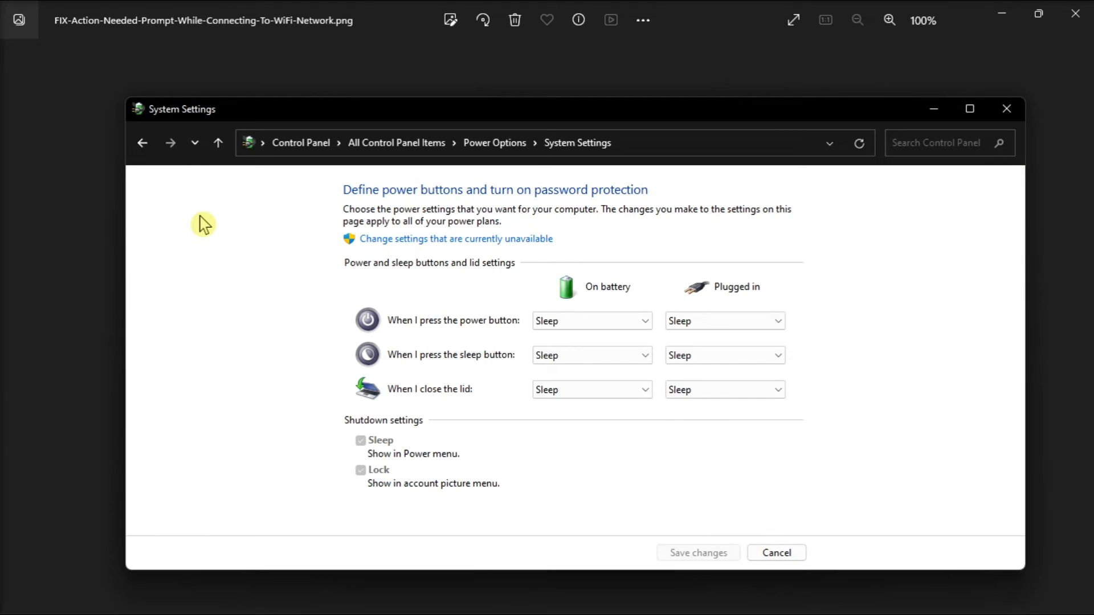
mouse_move(467, 238)
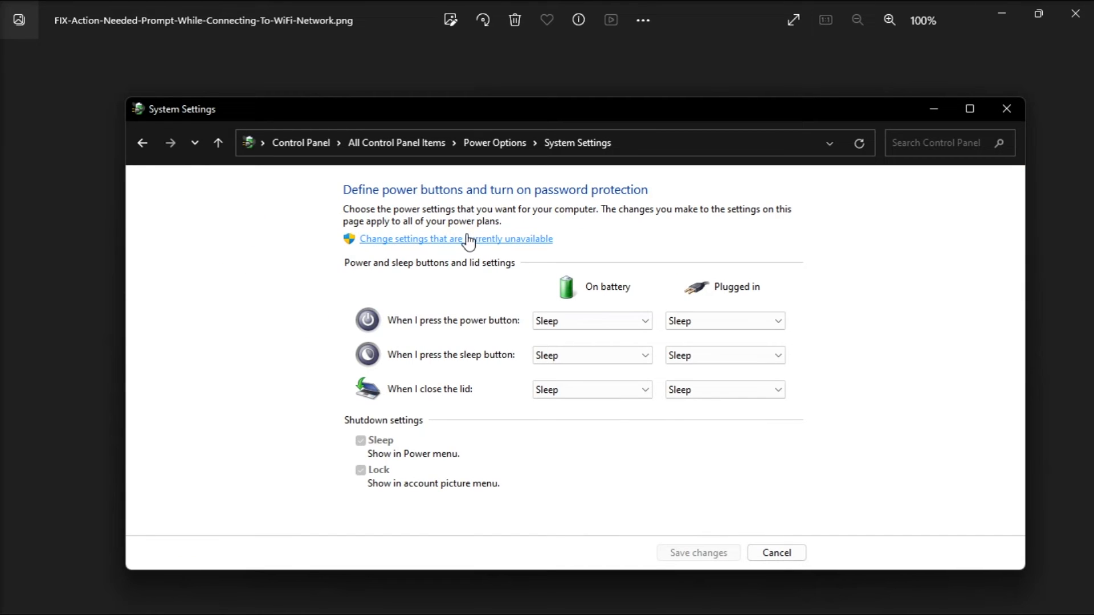
click(447, 239)
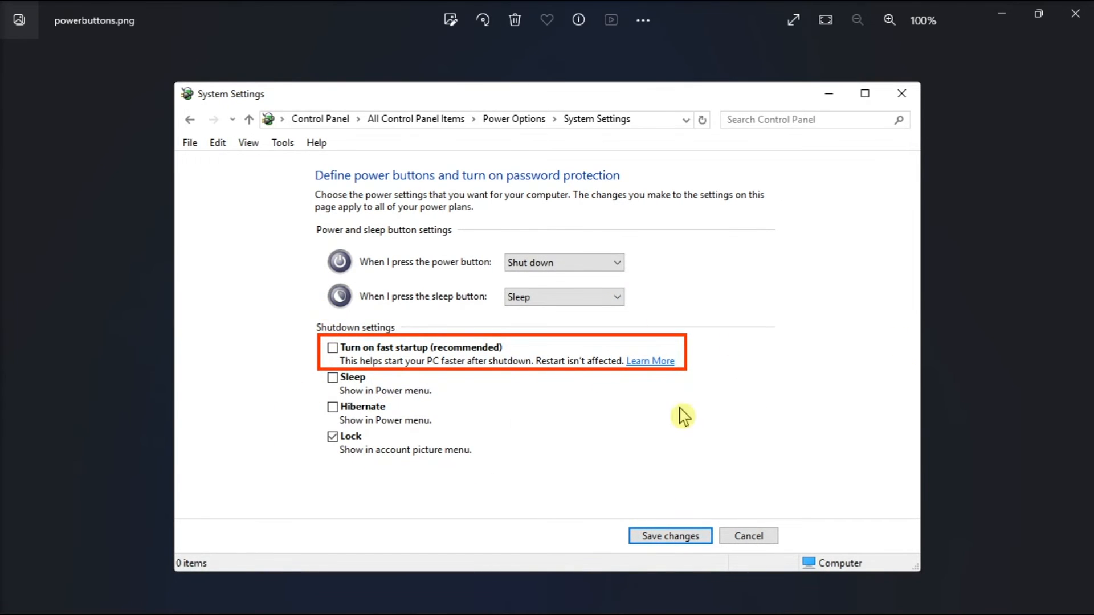
mouse_move(727, 349)
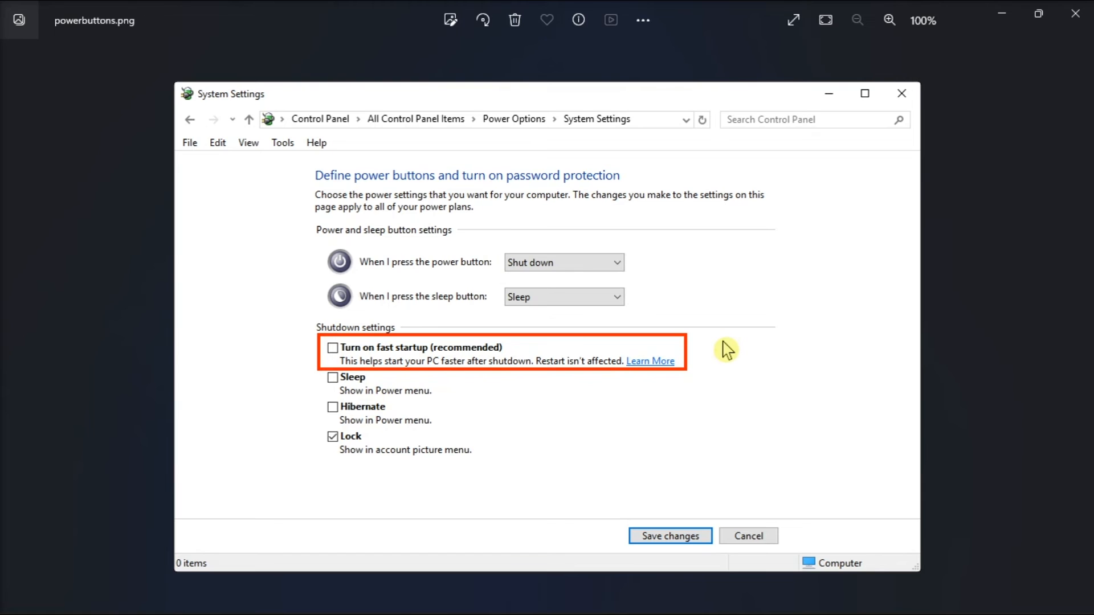